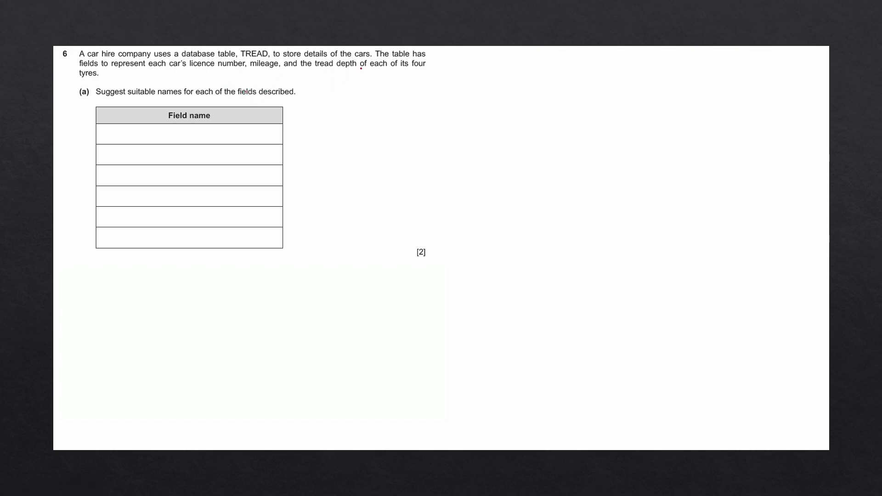
Write 'Attribute' in red and underline the field descriptions in the question.
text(Attribute)
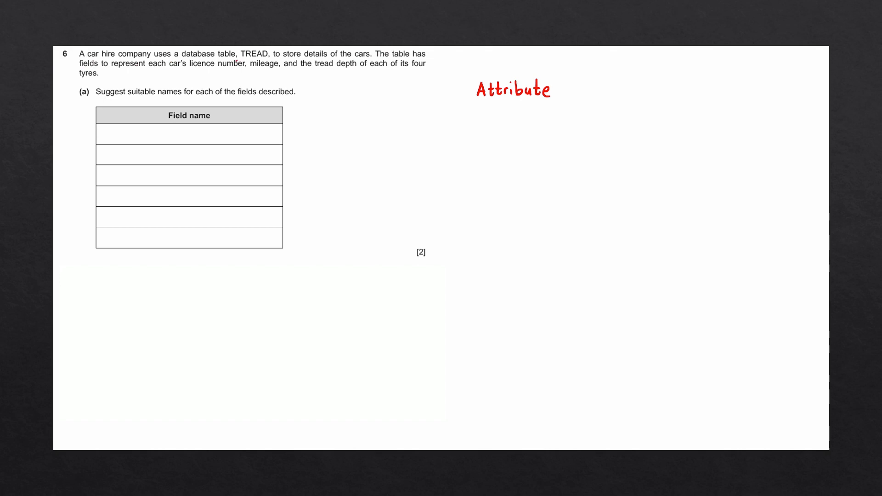
drag(190, 67, 247, 67)
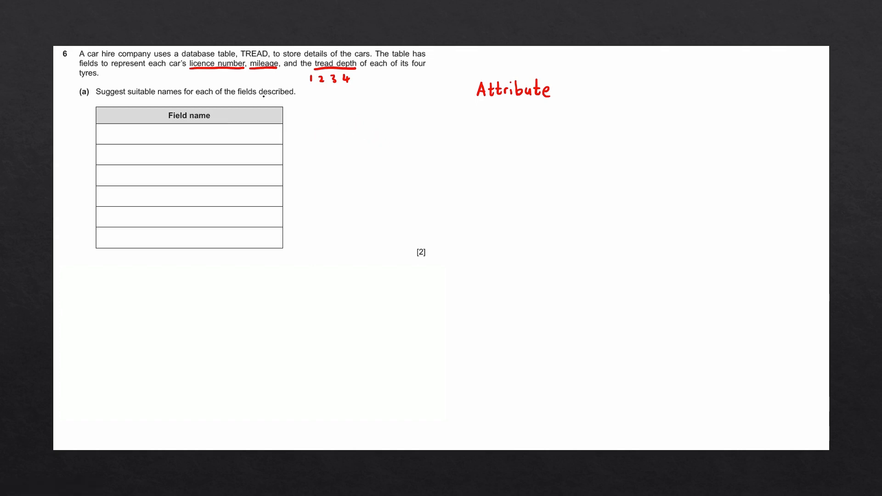
mouse_move(362, 131)
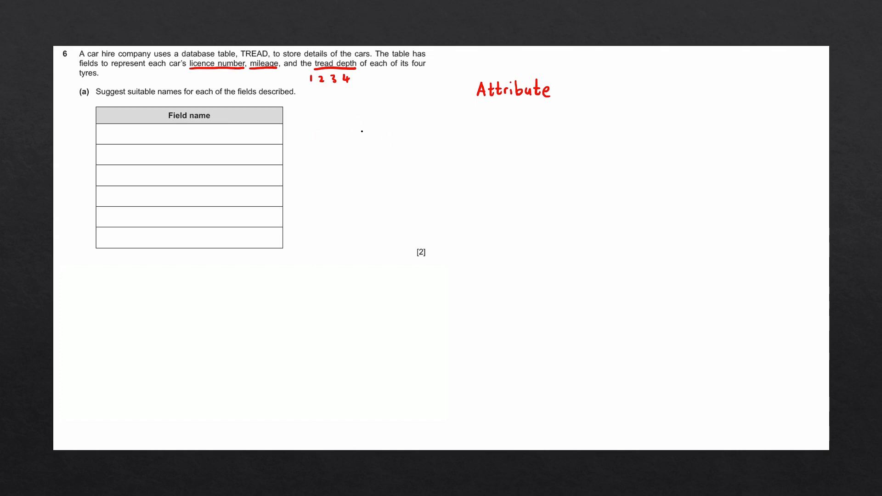
mouse_move(349, 127)
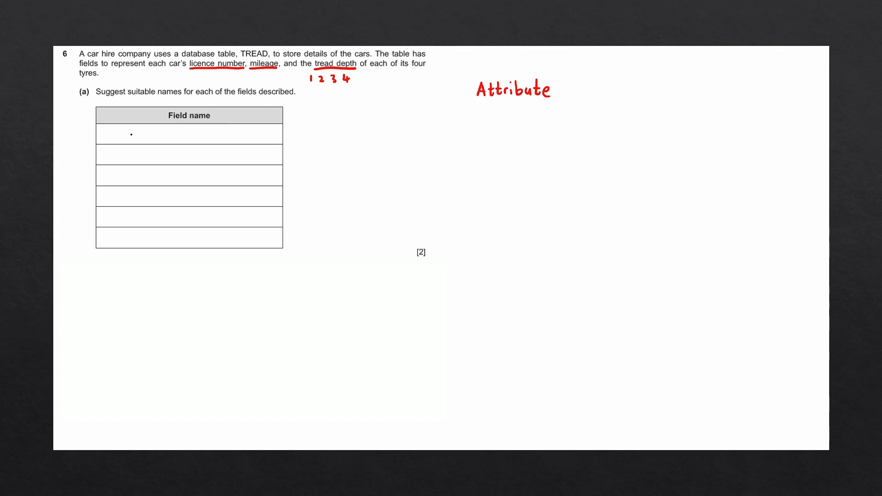
Handwrite LicenceNo and Mileage in the first two Field name rows.
text(LicenceNo)
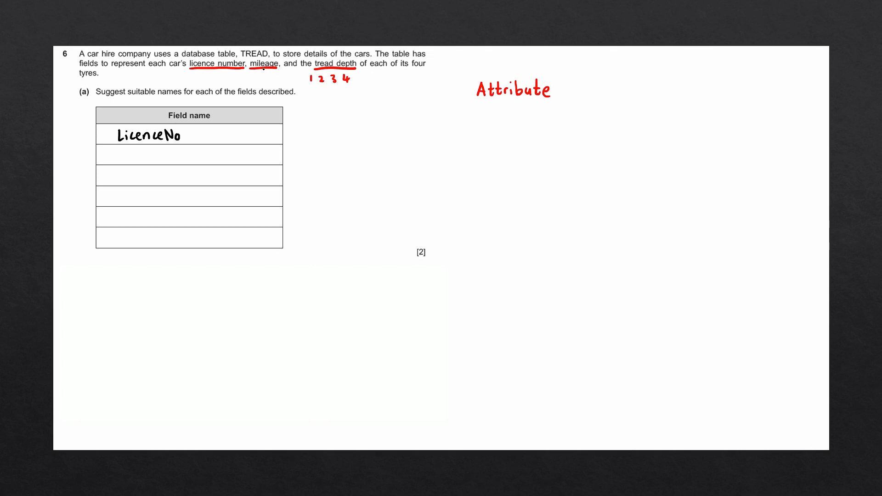
text(Mileage)
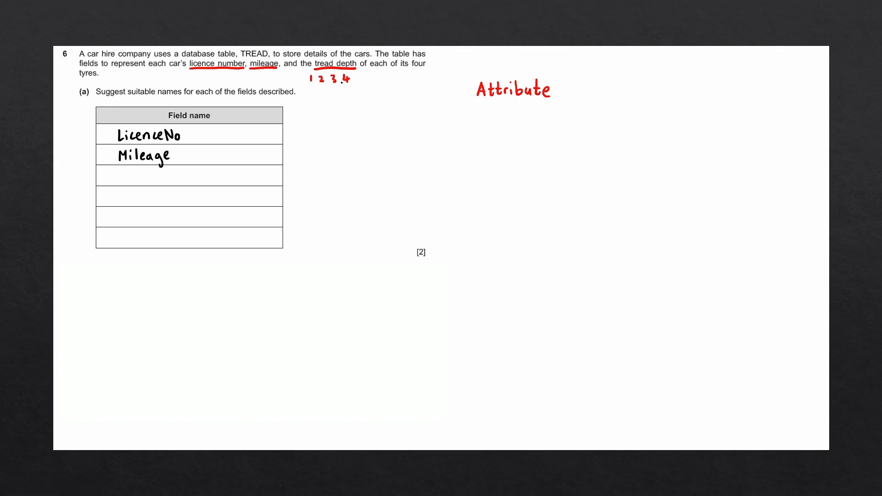
Sketch a top-down car outline with four wheels and jot 'Tyre1' beside the table.
drag(495, 141, 537, 194)
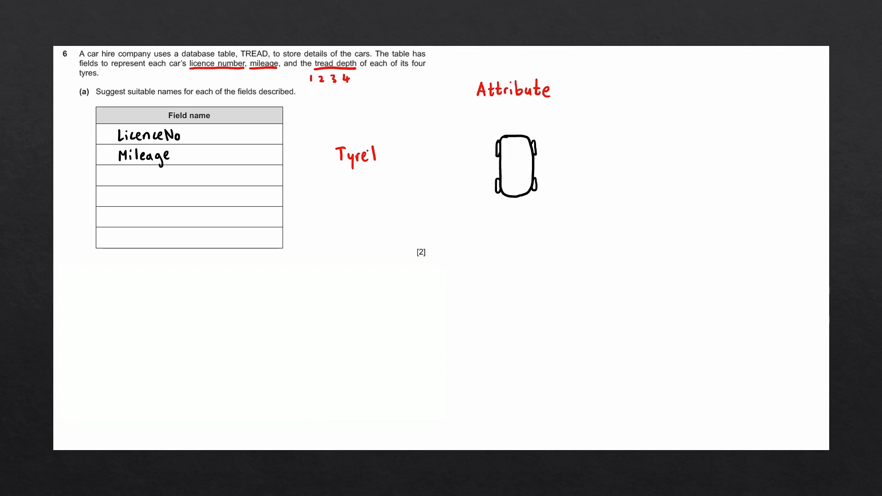
drag(337, 154, 381, 156)
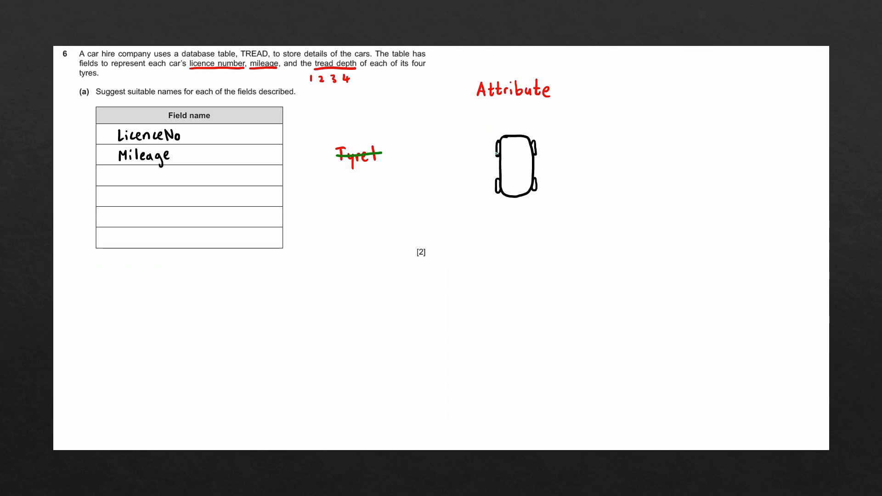
Label the car's four wheels FL, FR, BL and BR in blue.
text(F.)
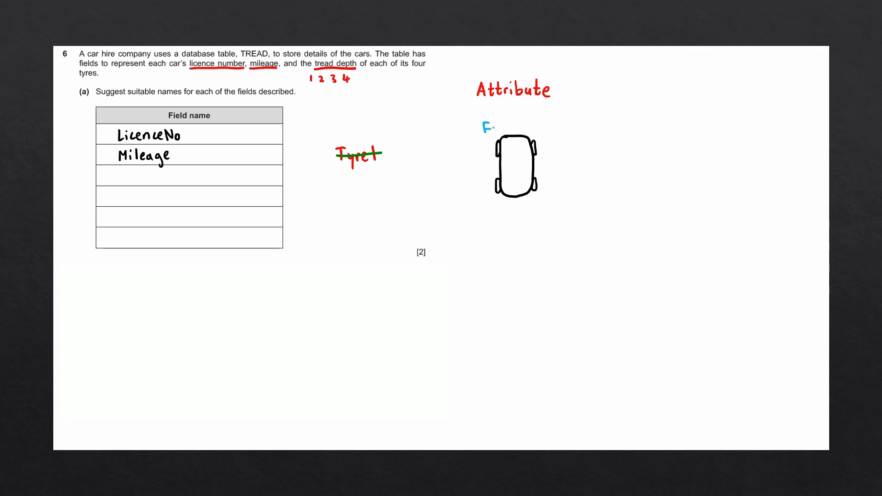
text(L)
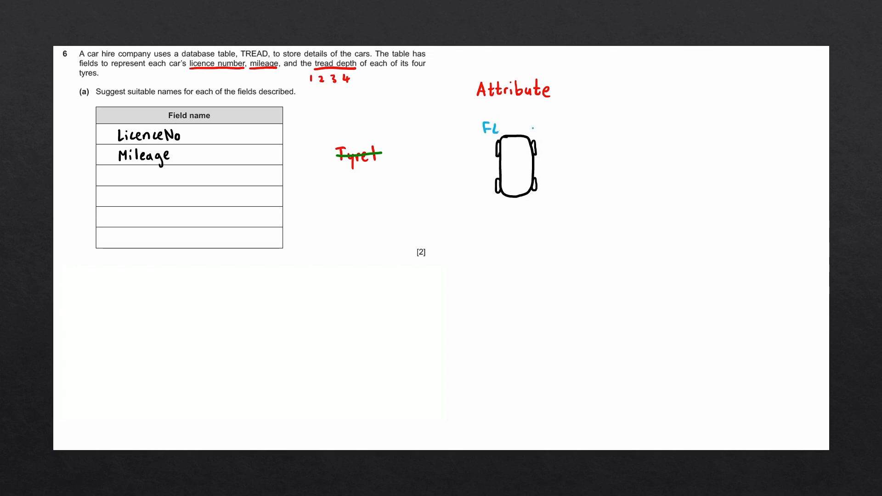
text(FR)
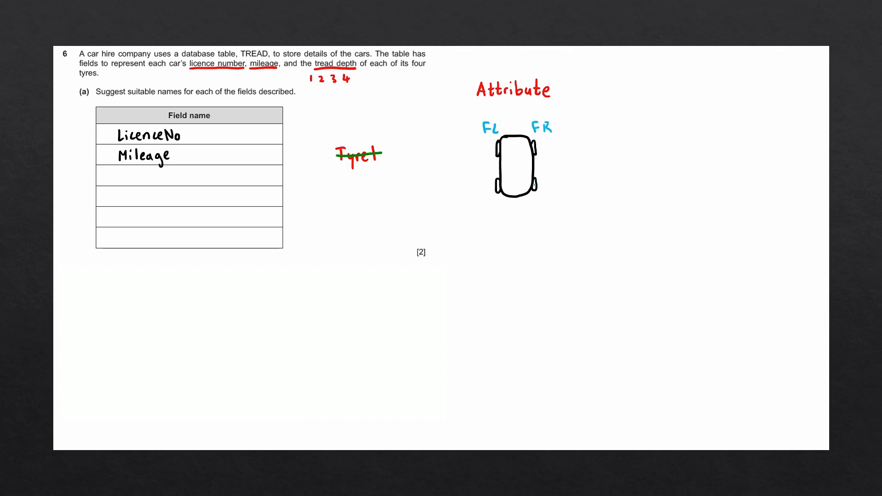
text(BR)
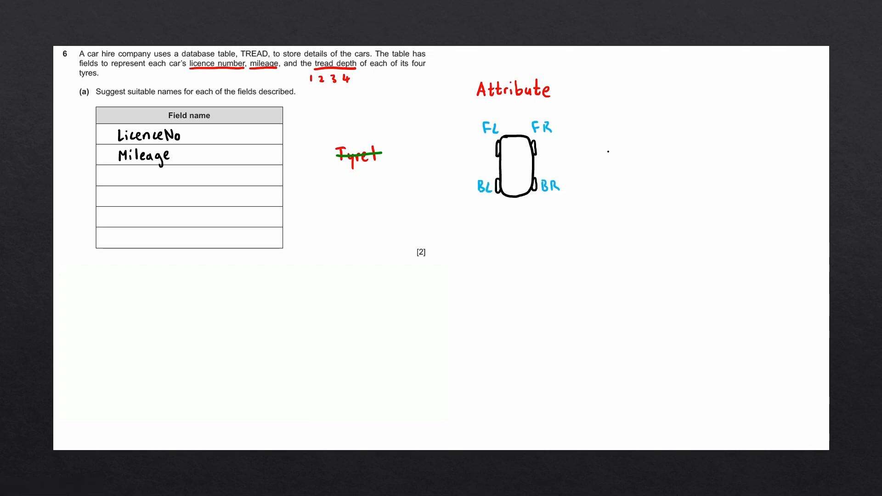
Write the combined field name TyreFLtd (Tyre, FL, td) beside the car sketch.
text(Tyre)
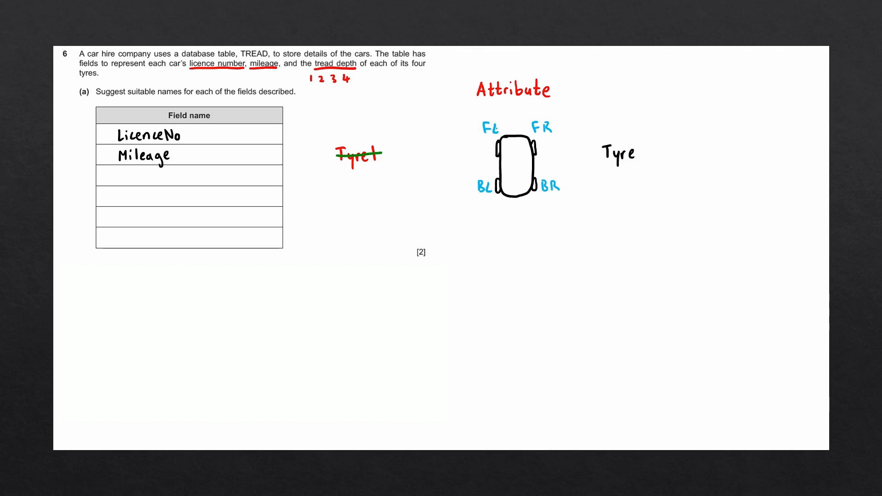
text(FL)
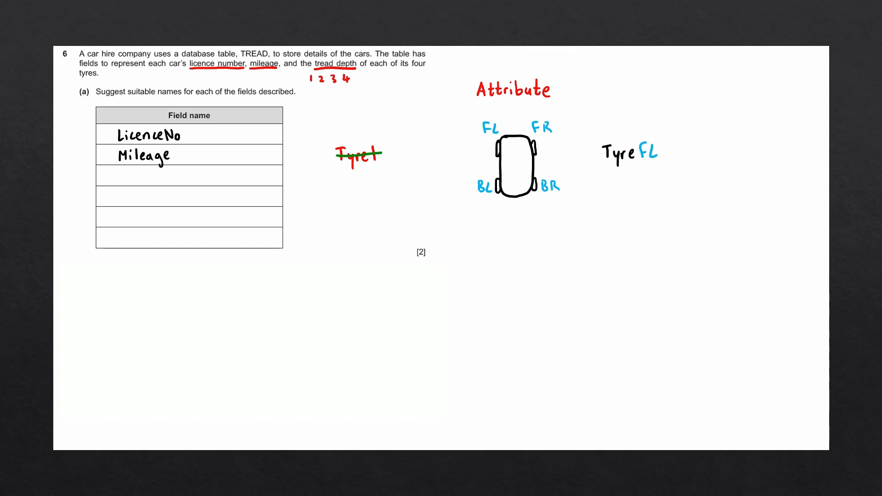
text(td)
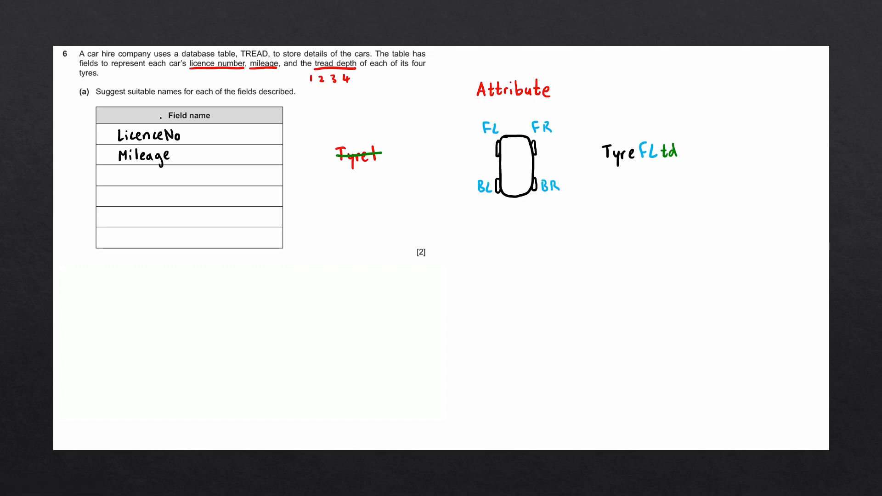
Handwrite TyreFLtd, TyreFRtd, TyreBLtd and TyreBRtd in table rows three to six.
text(TyreFLtd)
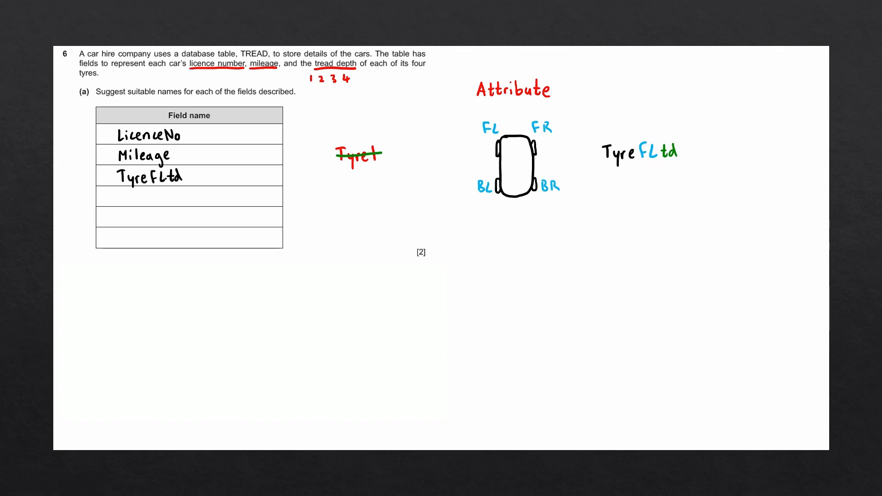
text(Tyre FRtd)
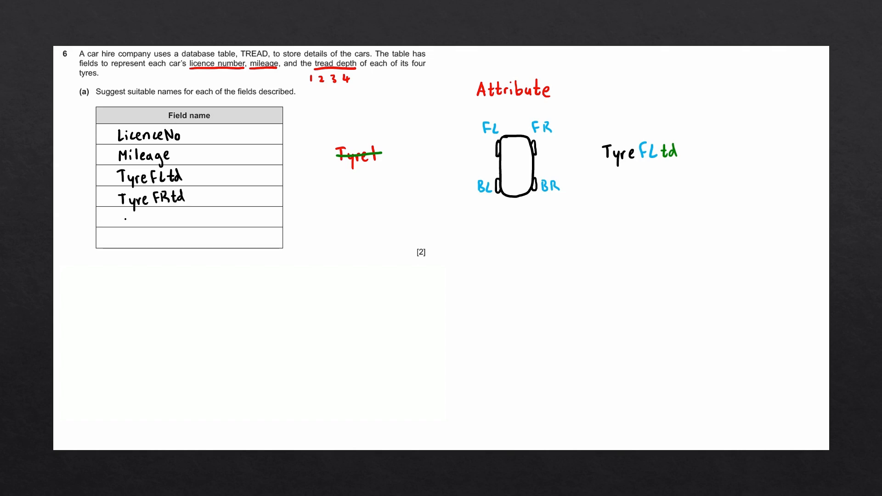
text(Tyre BLtd)
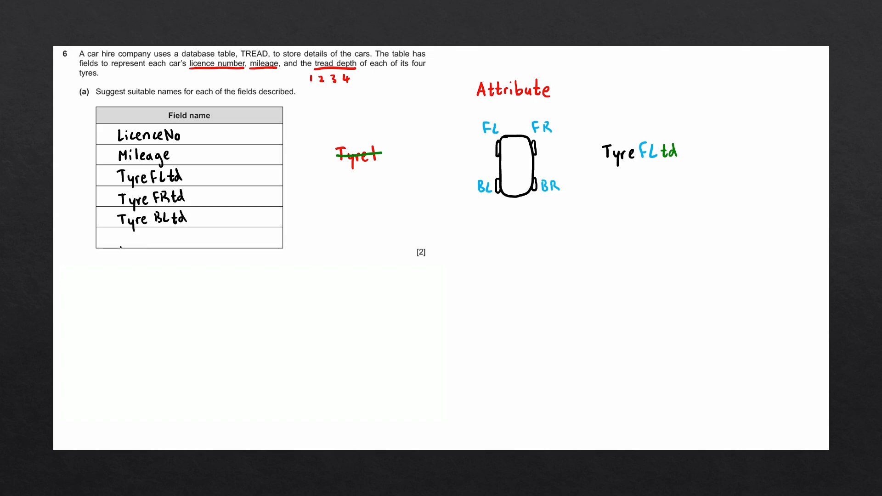
text(Tyre BR.td)
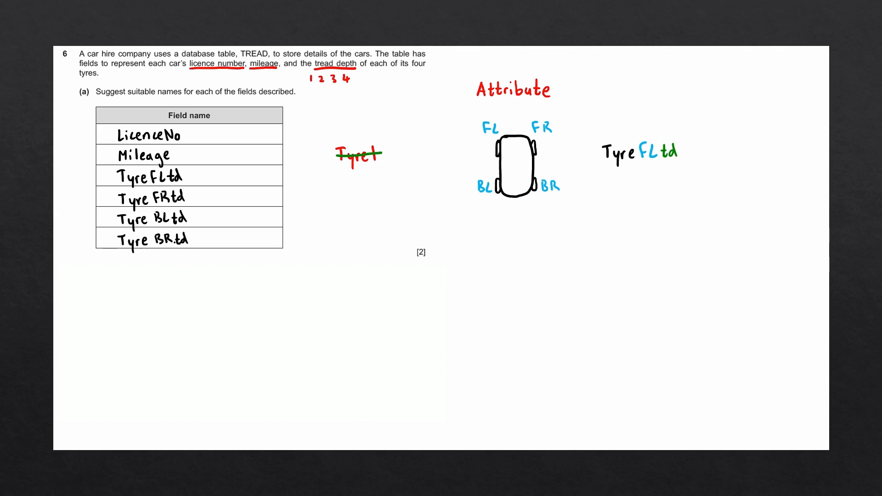